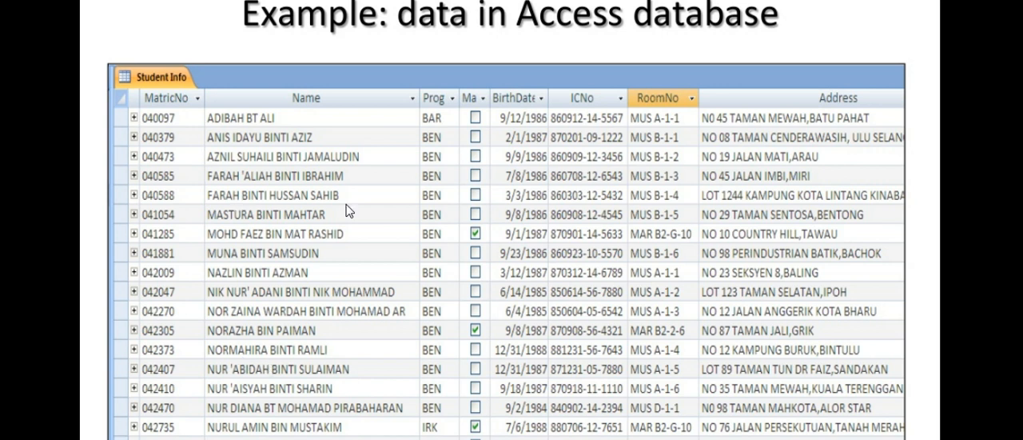
pyautogui.moveTo(341, 213)
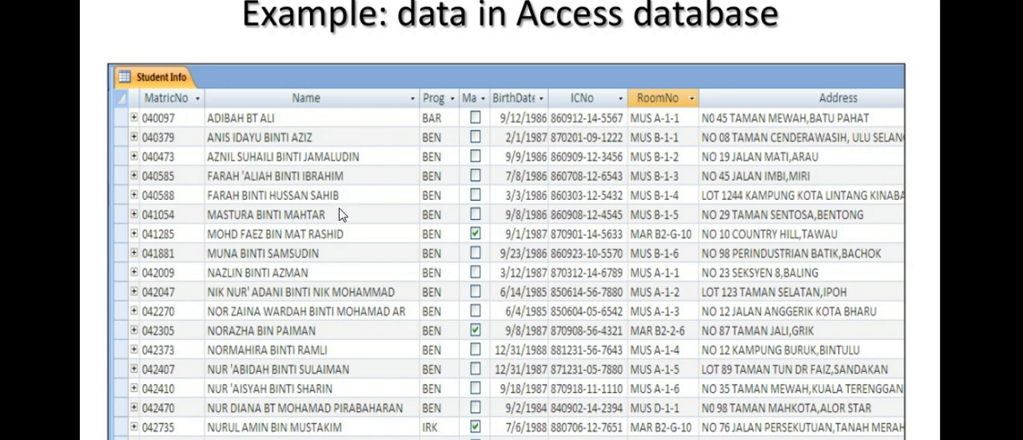
pyautogui.moveTo(206, 132)
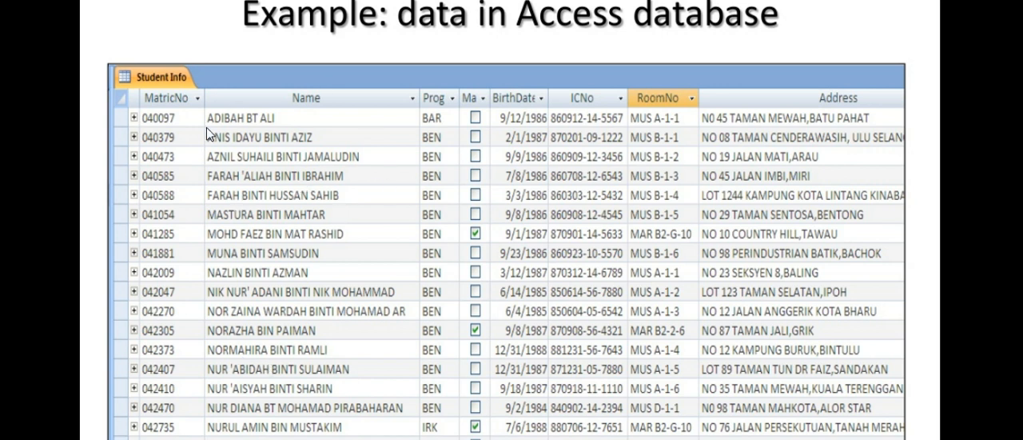
pyautogui.moveTo(280, 148)
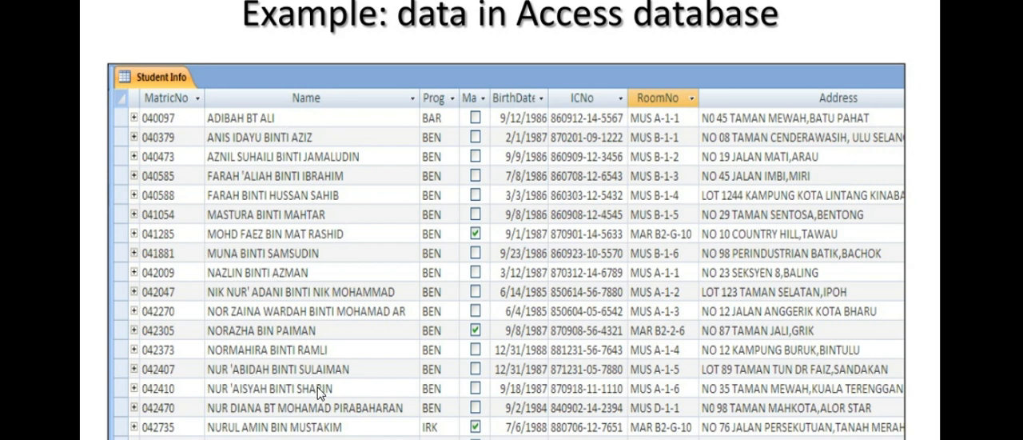
pyautogui.moveTo(489, 208)
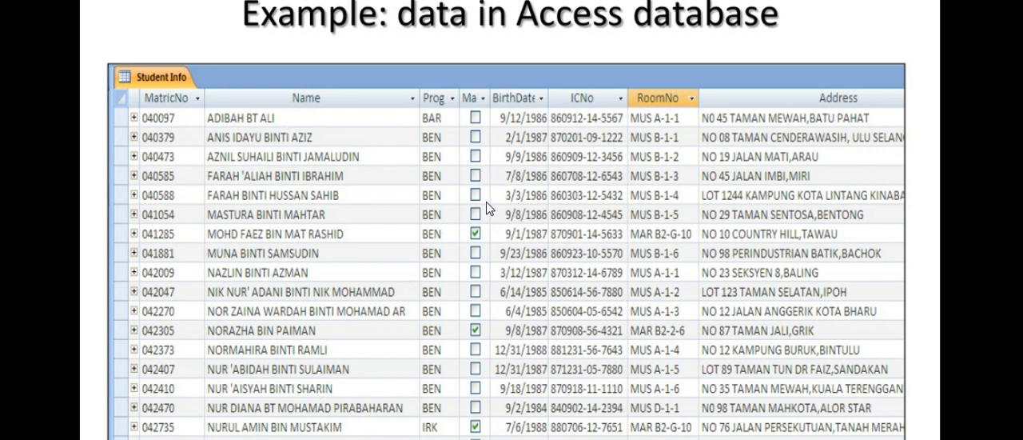
pyautogui.moveTo(537, 110)
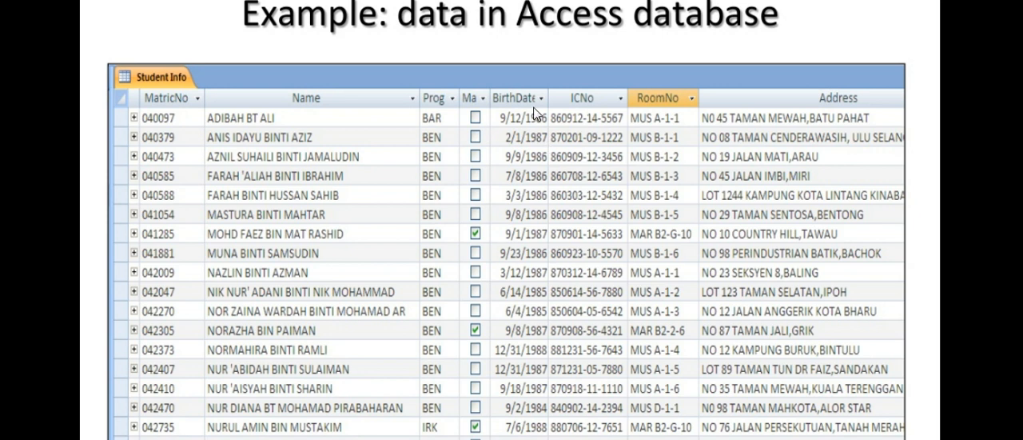
pyautogui.moveTo(649, 227)
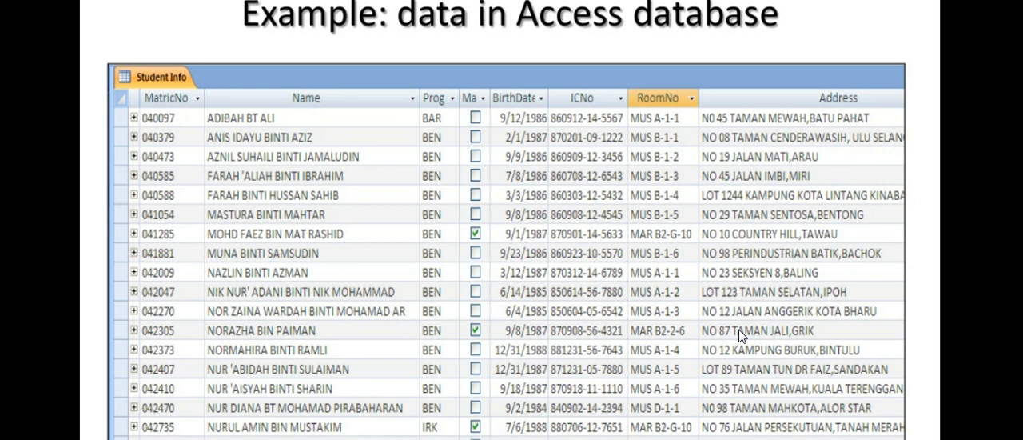
pyautogui.moveTo(293, 210)
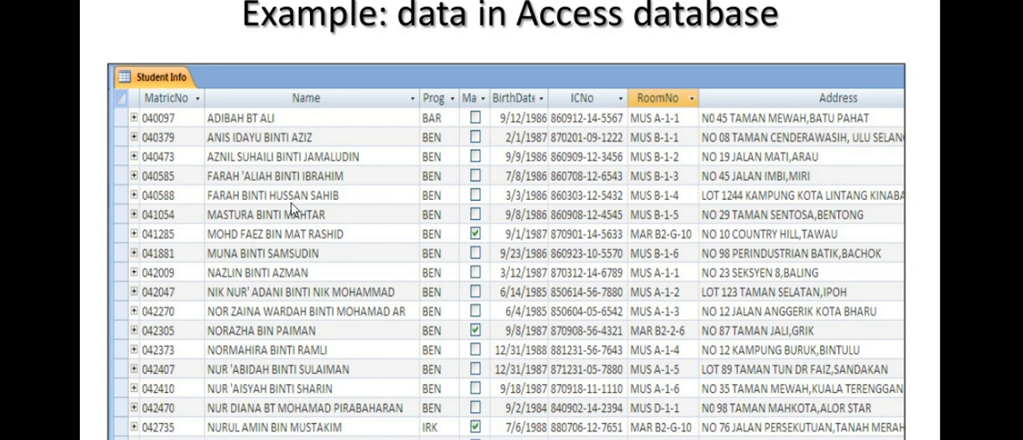